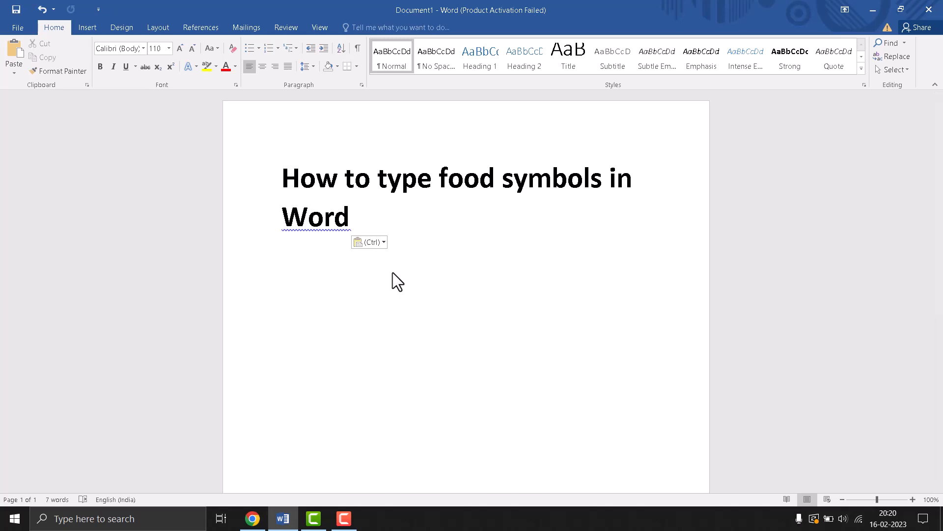
# Step: Show the recent-symbols list from the Insert ribbon's Symbol dropdown
pyautogui.click(87, 28)
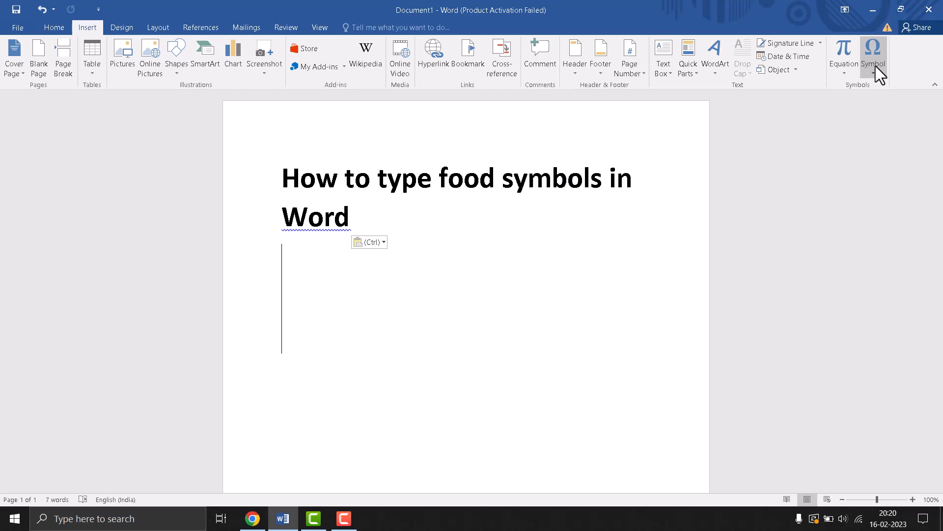
pyautogui.click(872, 57)
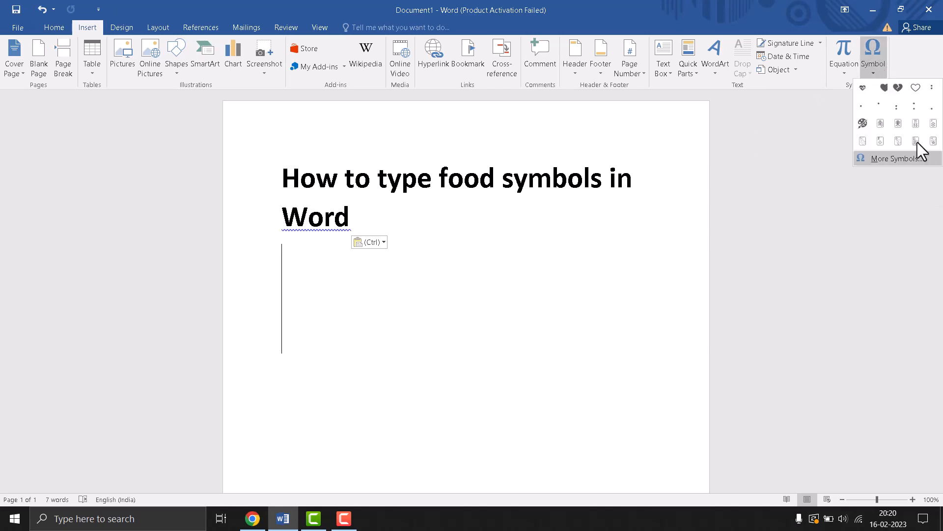
# Step: Open More Symbols and set the dialog font to Segoe UI Symbol
pyautogui.click(895, 158)
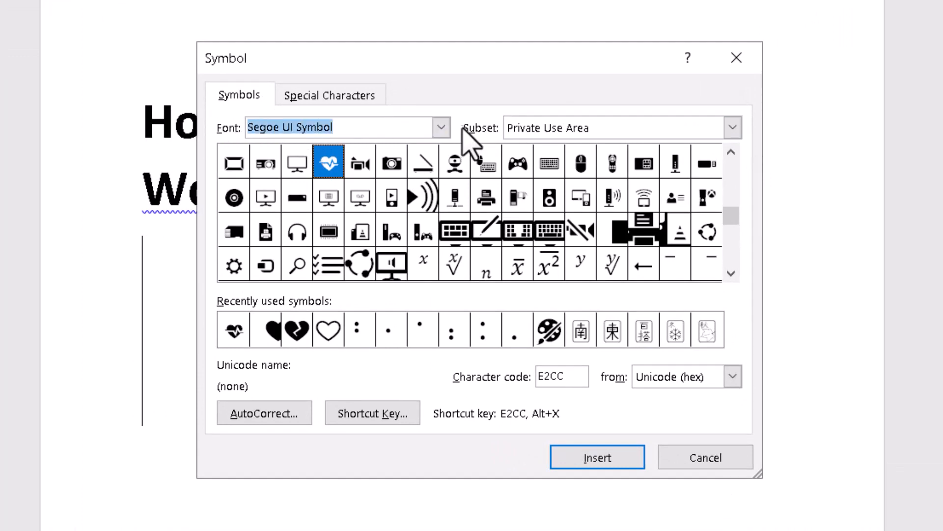
pyautogui.click(440, 127)
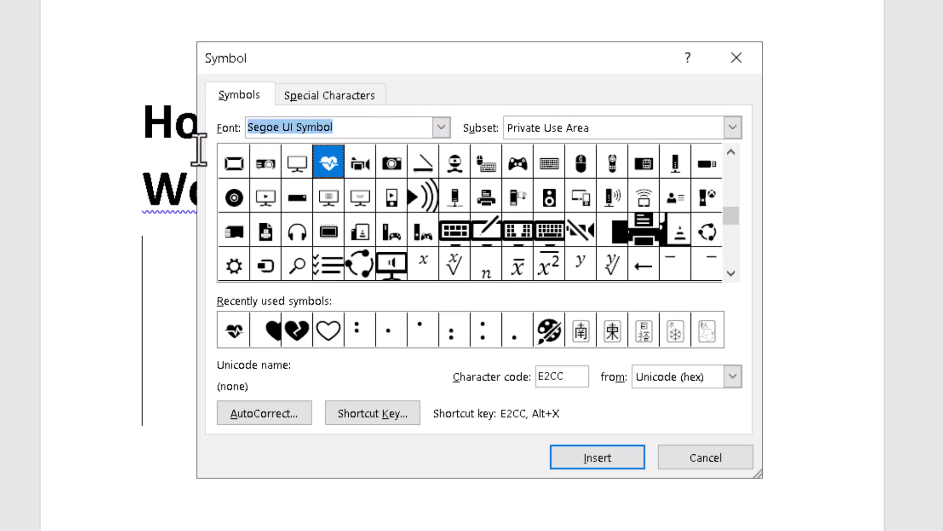
pyautogui.moveTo(575, 377)
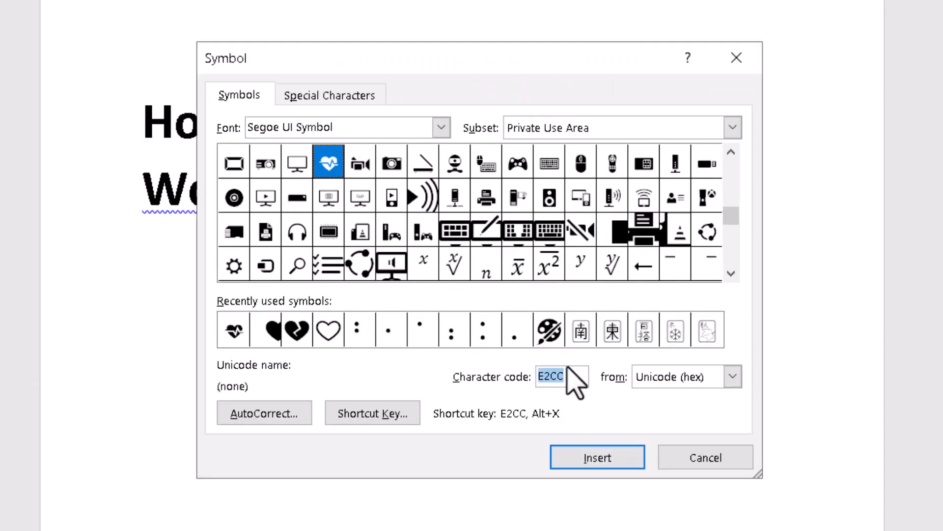
# Step: Jump to character code 1F355 and select the Hamburger symbol (1F354)
pyautogui.write('1f355')
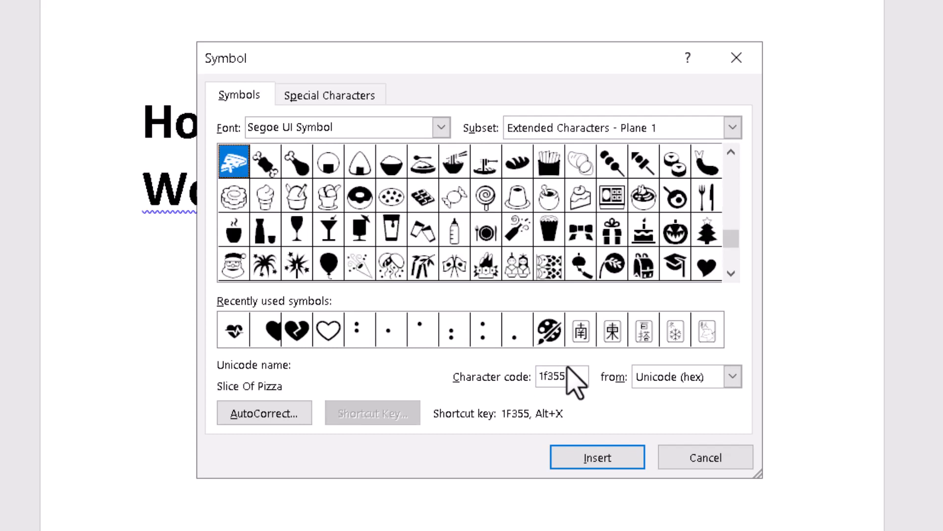
pyautogui.moveTo(746, 210)
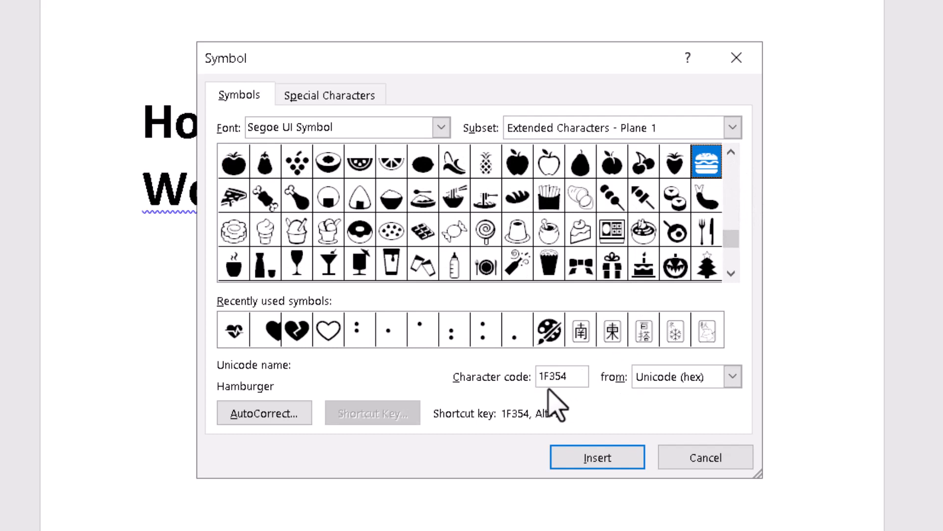
pyautogui.click(597, 457)
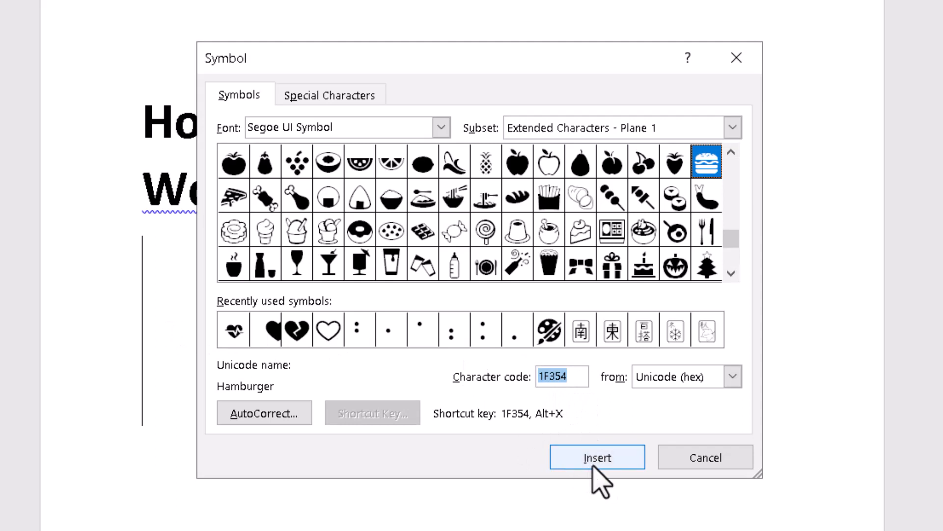
# Step: Insert the hamburger, then pizza slice, meat on bone, poultry leg and rice cracker symbols
pyautogui.click(596, 457)
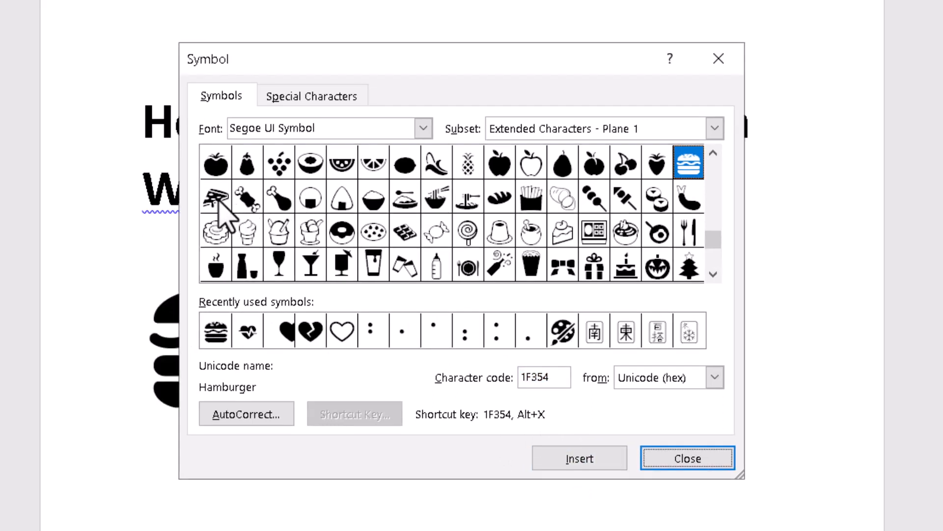
pyautogui.click(215, 197)
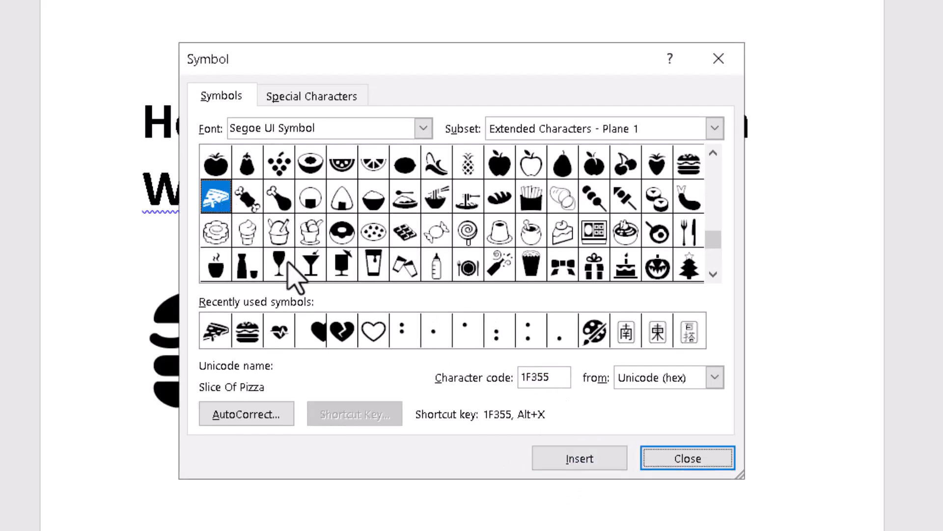
pyautogui.click(246, 196)
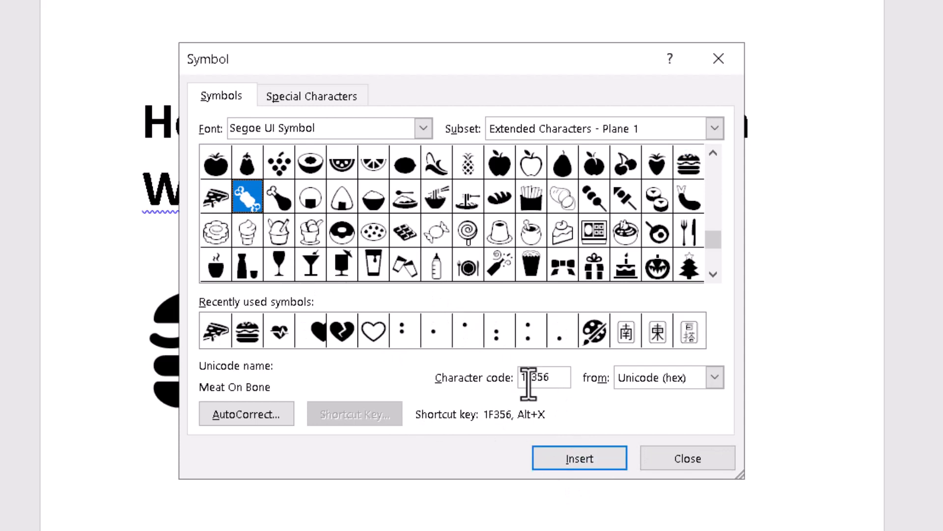
pyautogui.click(278, 197)
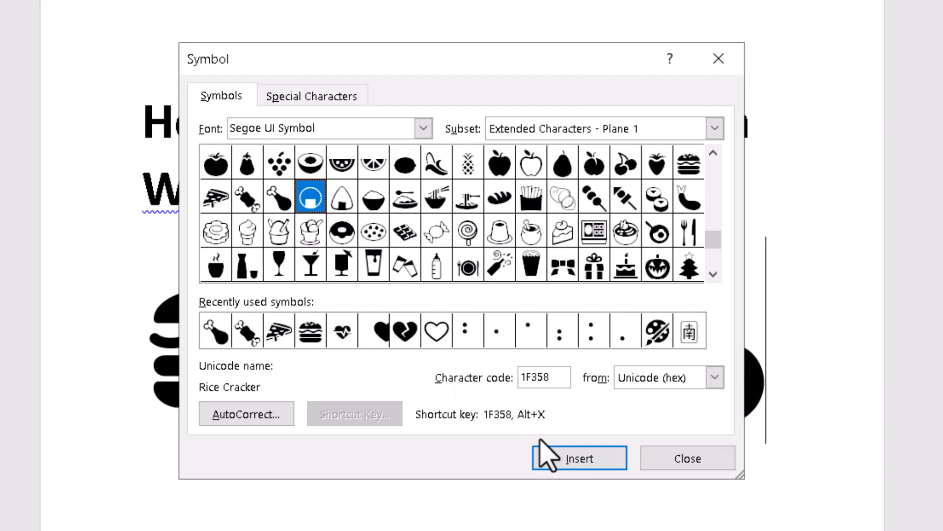
pyautogui.click(578, 458)
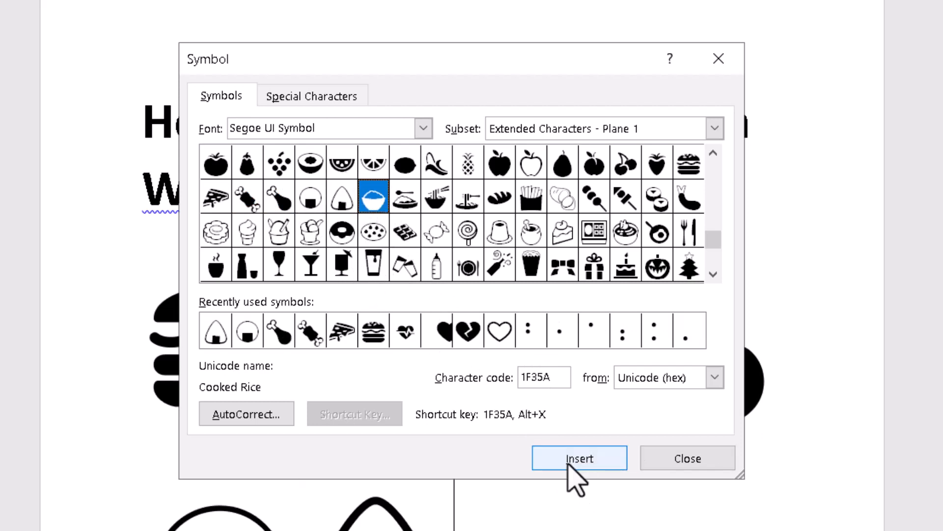
# Step: Insert the rice ball, cooked rice, ramen, spaghetti and bread symbols
pyautogui.click(404, 197)
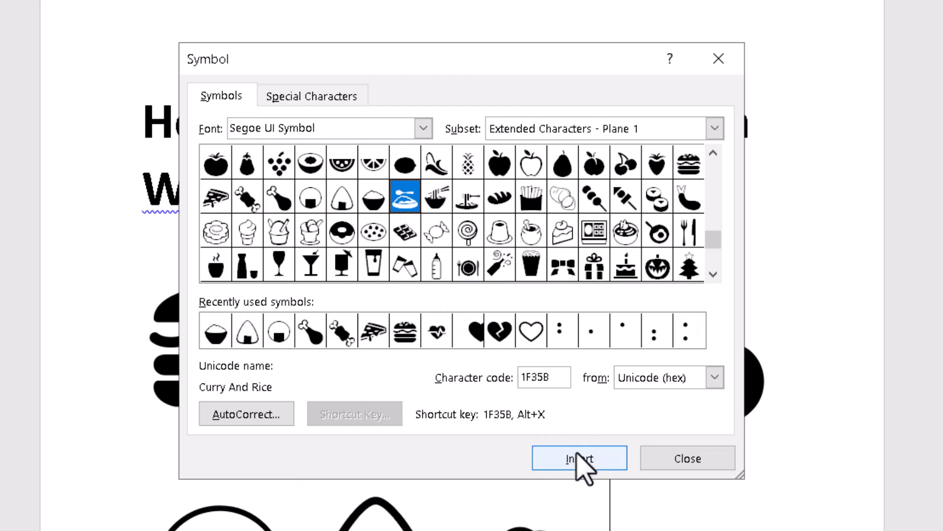
pyautogui.click(437, 197)
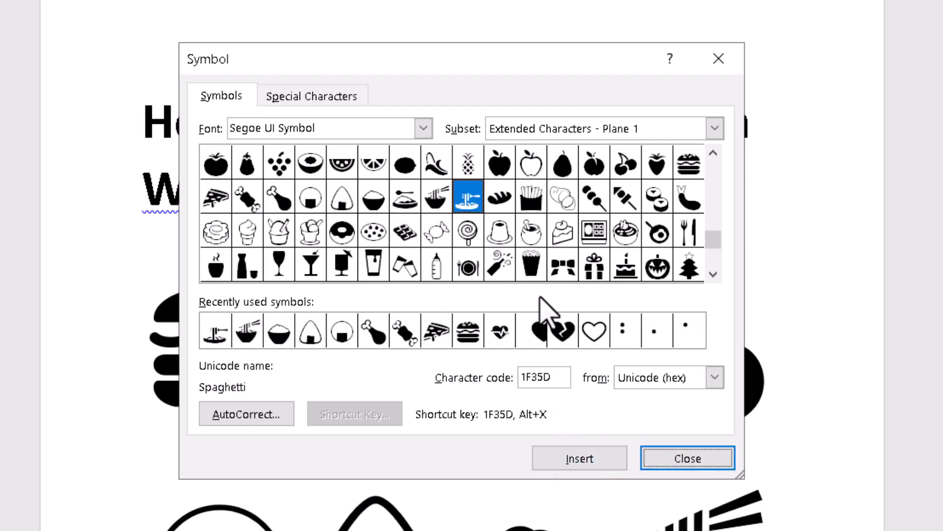
pyautogui.click(499, 197)
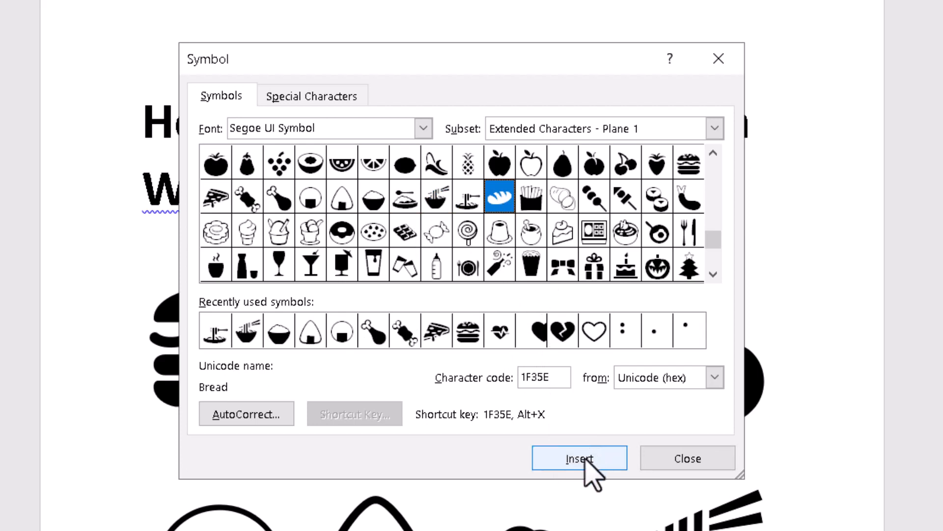
pyautogui.click(530, 163)
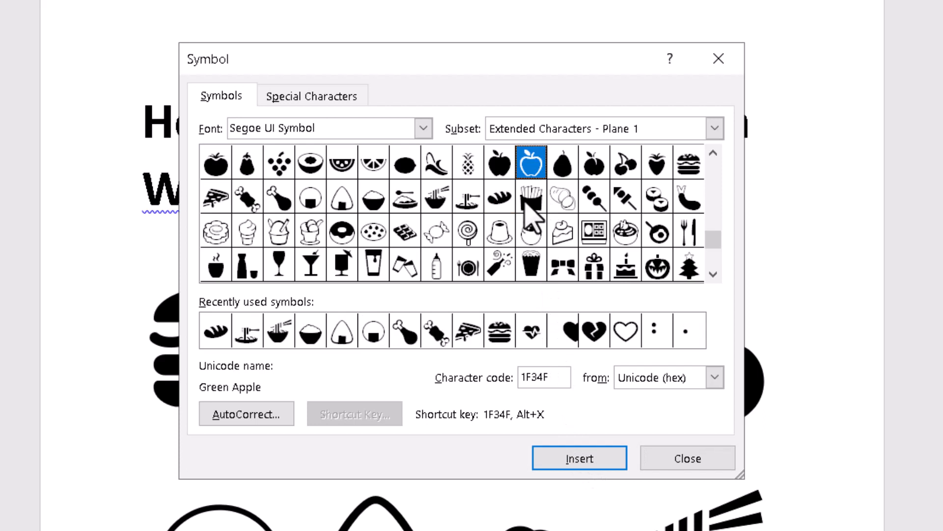
# Step: Insert the fries, dango, oden, sushi and fried shrimp symbols
pyautogui.click(561, 195)
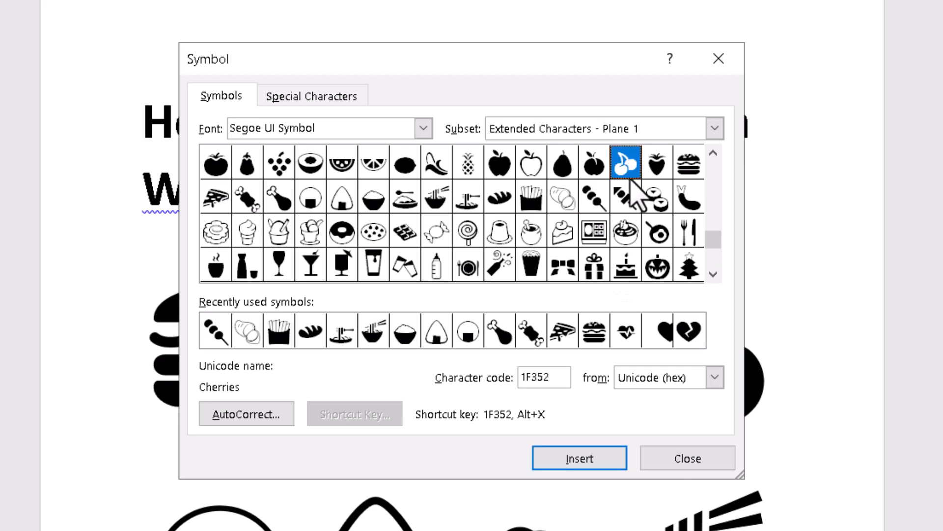
pyautogui.click(626, 197)
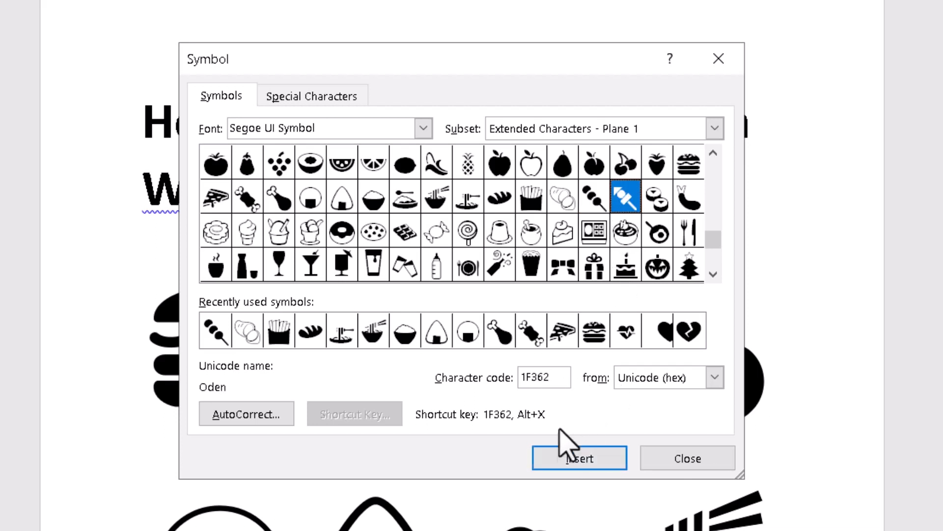
pyautogui.click(657, 197)
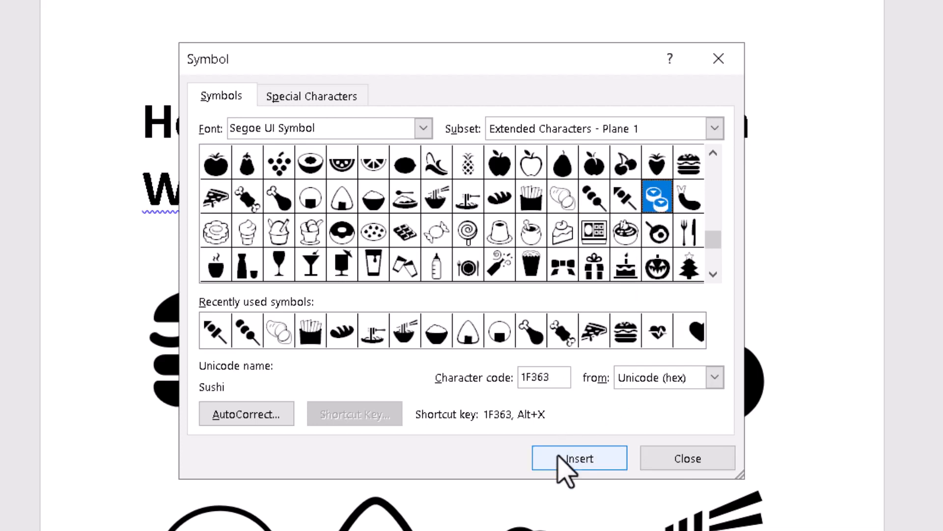
pyautogui.click(687, 197)
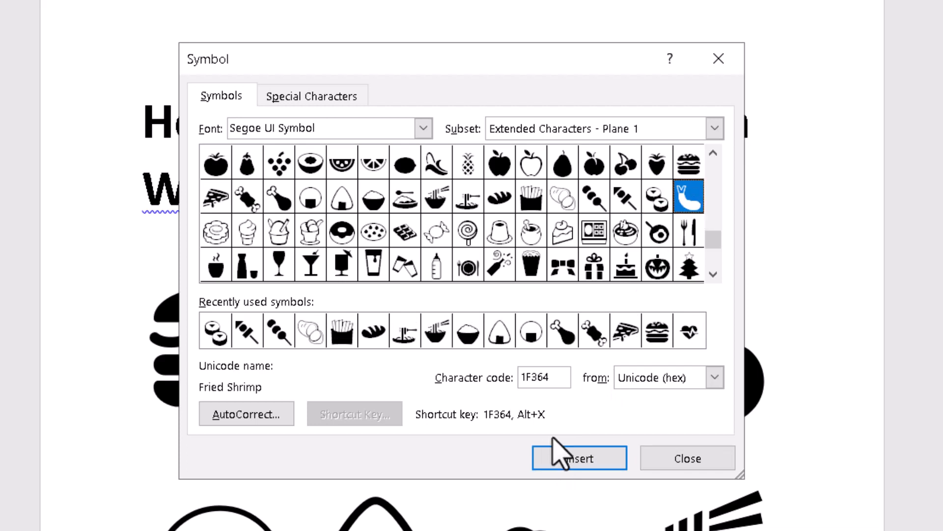
pyautogui.click(215, 230)
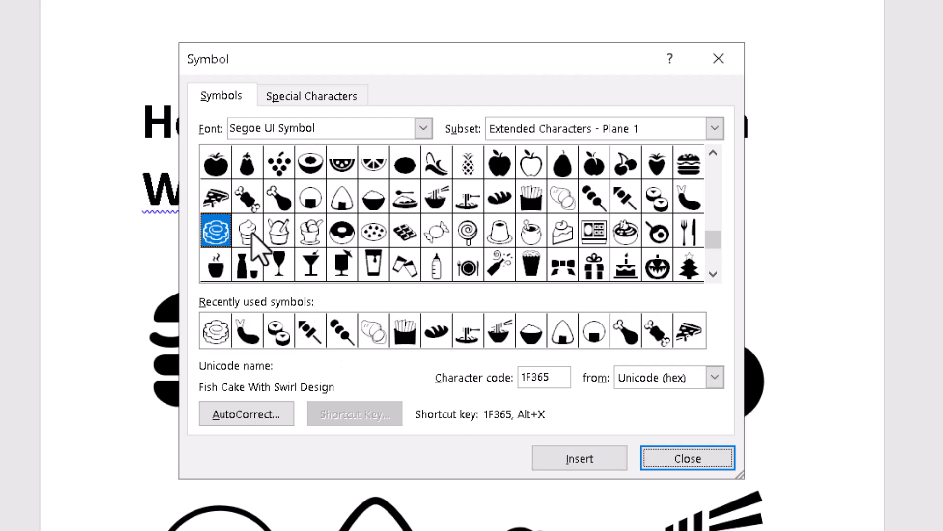
# Step: Insert the fish cake, soft ice cream, shaved ice and ice cream symbols
pyautogui.click(246, 230)
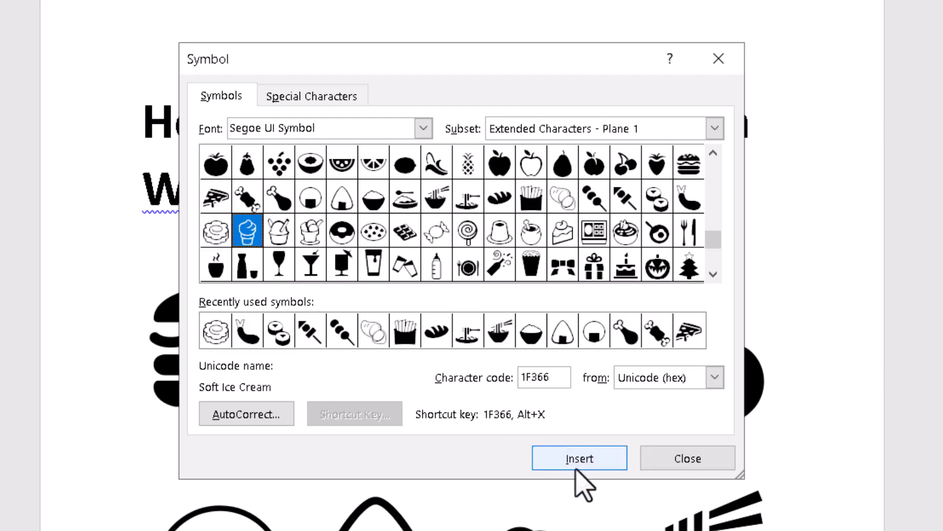
pyautogui.click(579, 458)
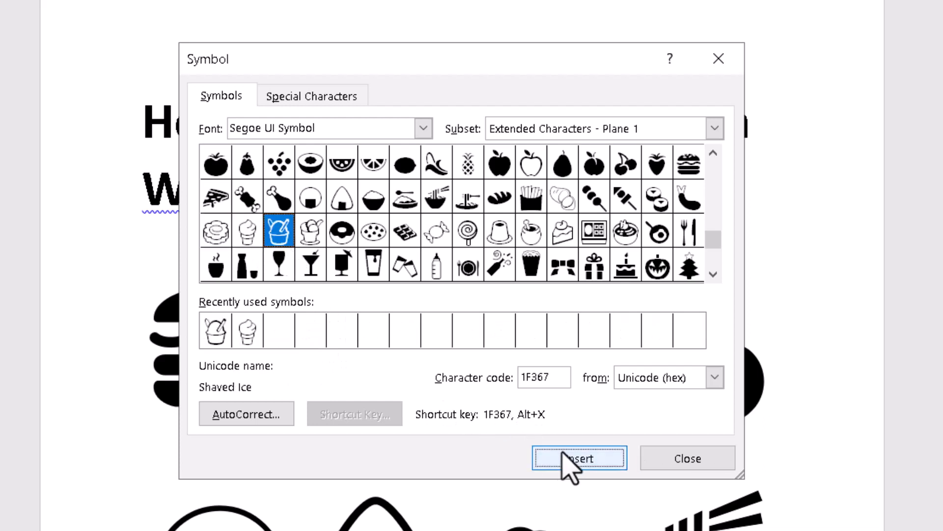
pyautogui.click(578, 457)
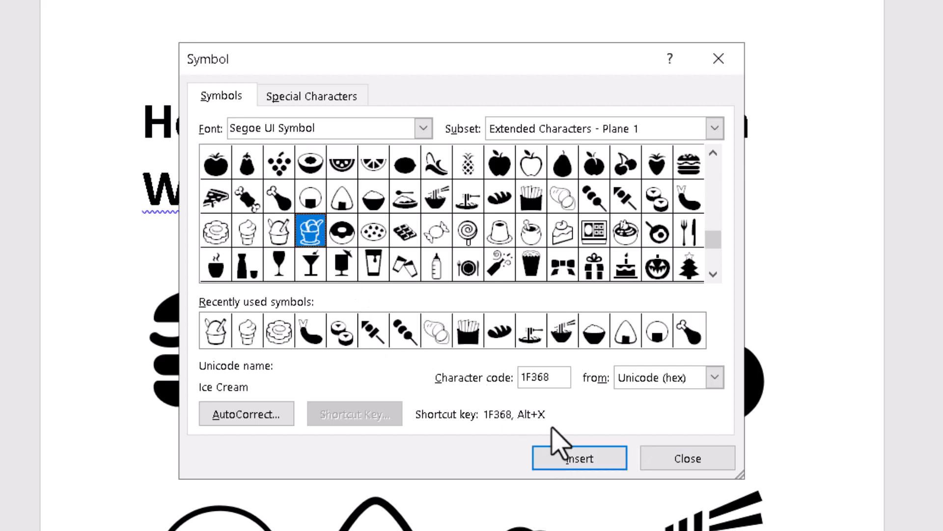
pyautogui.click(578, 457)
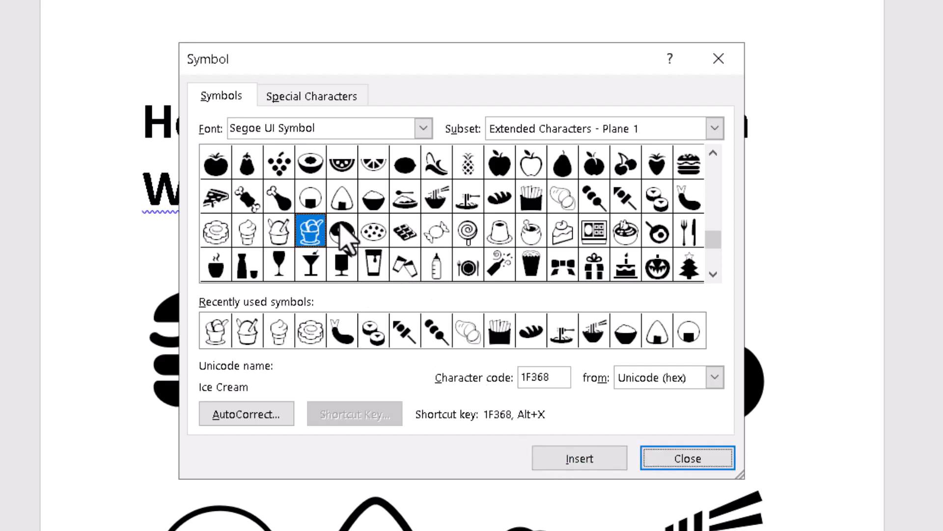
# Step: Insert the doughnut, cookie, chocolate bar and candy symbols
pyautogui.click(341, 230)
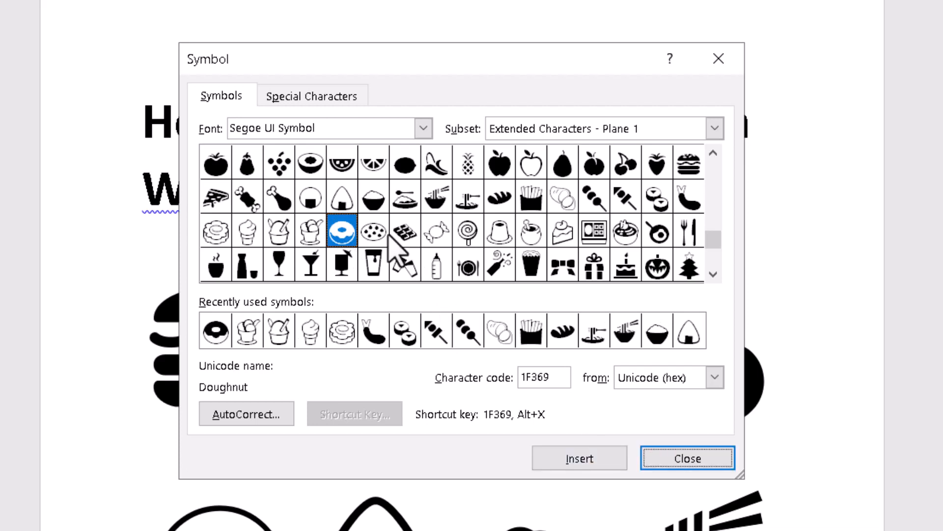
pyautogui.click(405, 230)
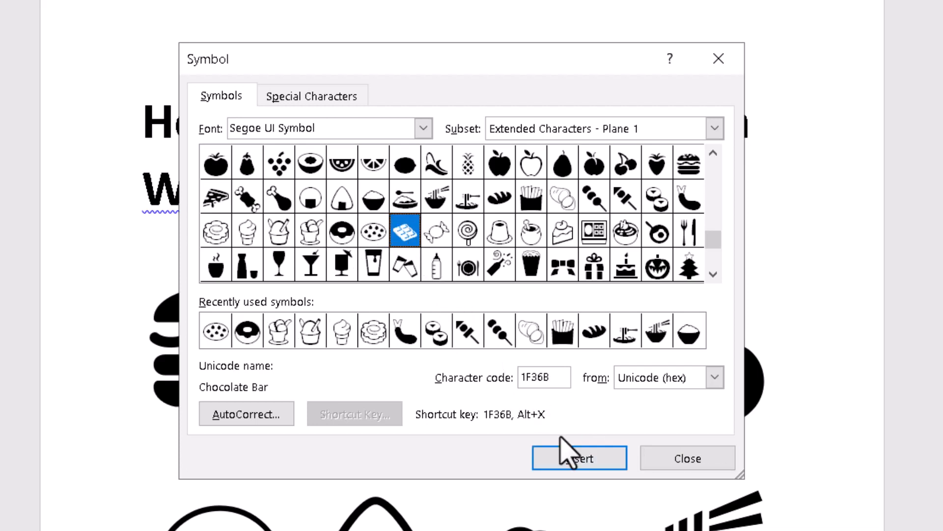
pyautogui.click(435, 230)
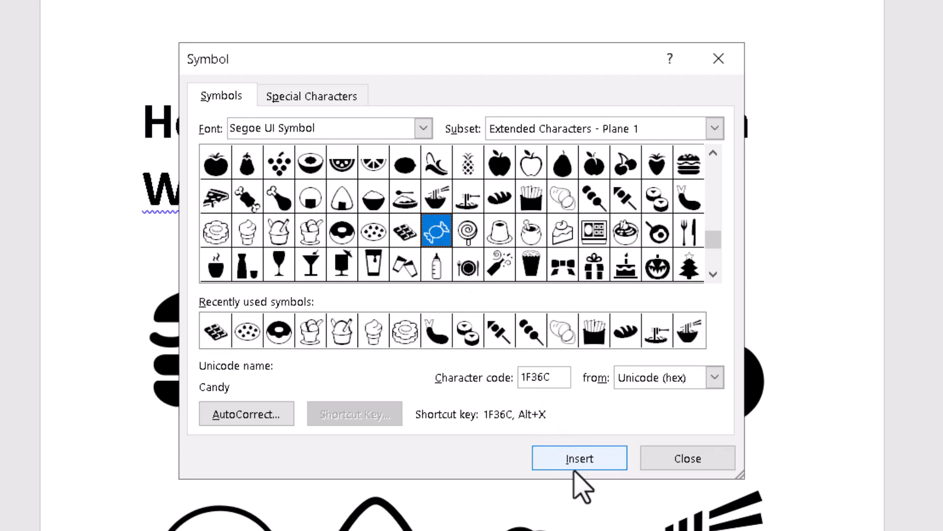
pyautogui.click(468, 230)
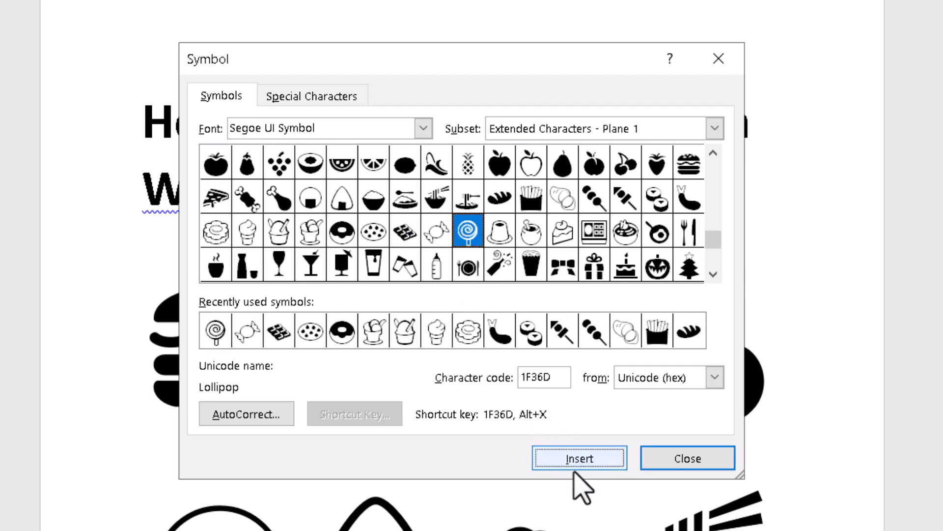
# Step: Insert the lollipop, custard, honey pot and shortcake symbols, then close the Symbol dialog
pyautogui.click(499, 230)
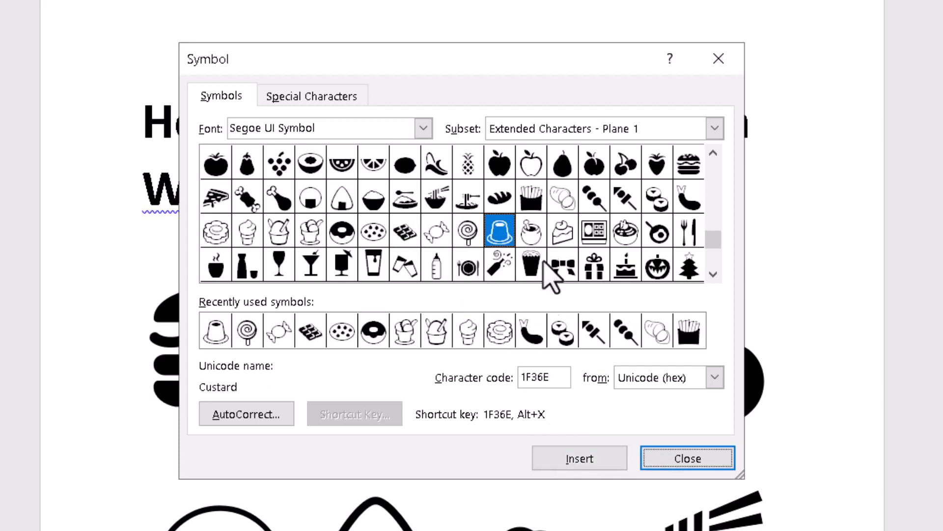
pyautogui.click(530, 230)
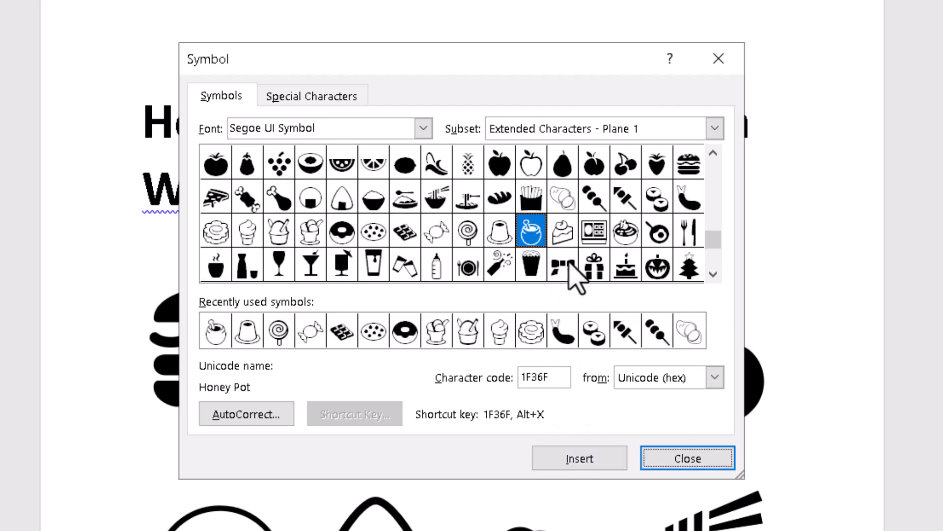
pyautogui.click(562, 230)
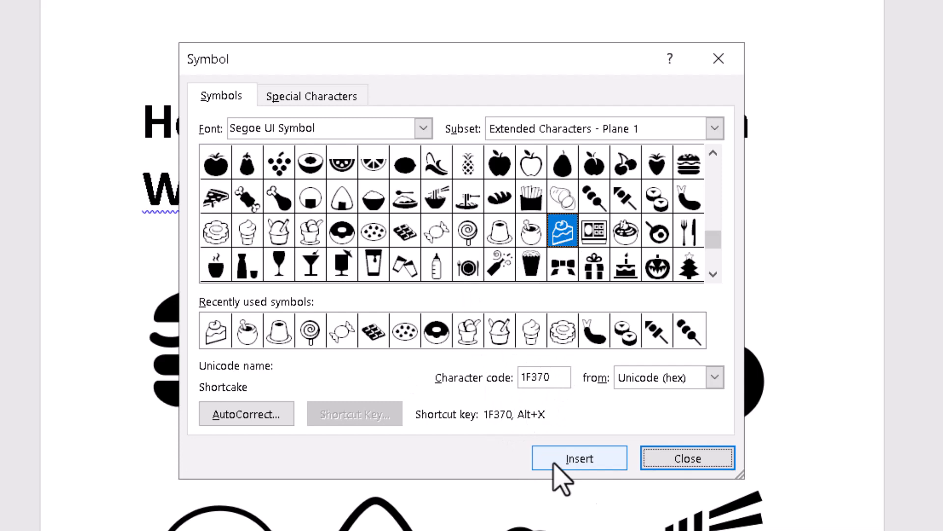
pyautogui.click(687, 459)
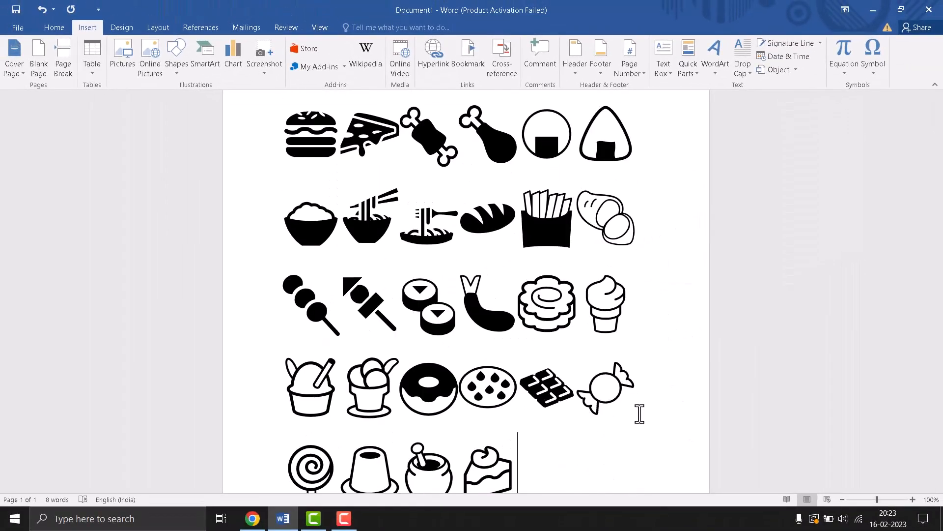